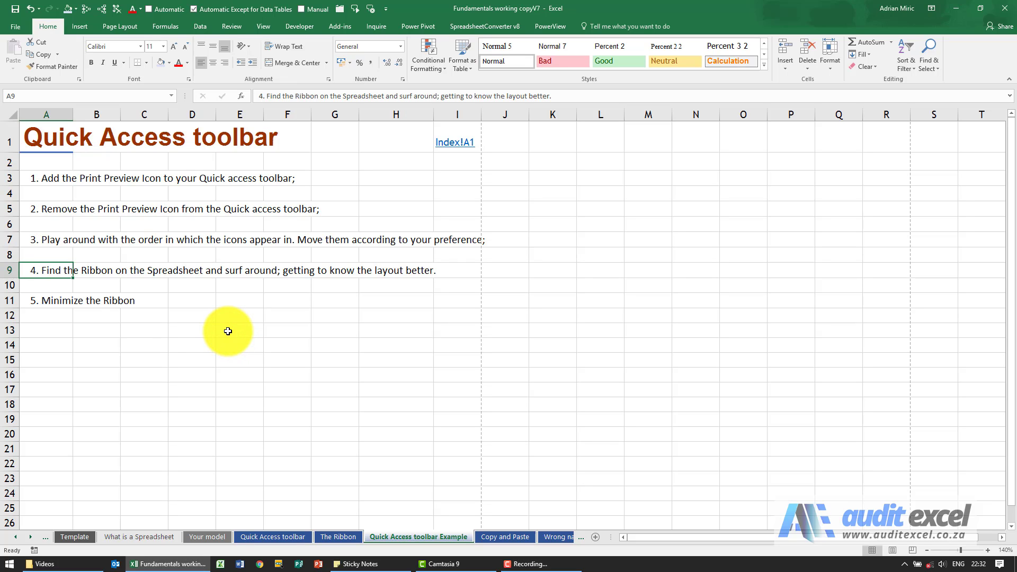
pyautogui.moveTo(177, 285)
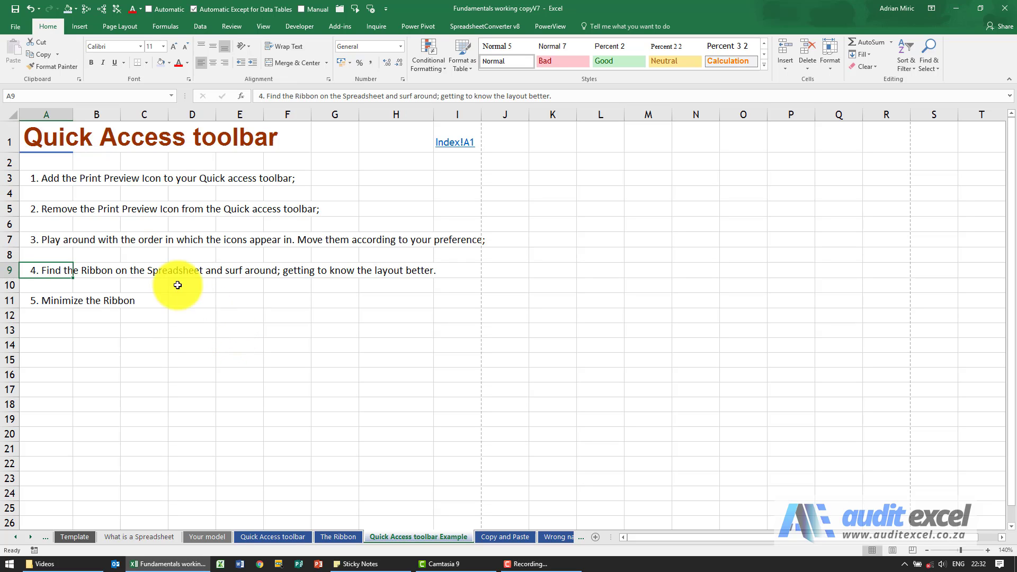
# Select the first exercise task in cell A3 about adding Print Preview
pyautogui.click(49, 178)
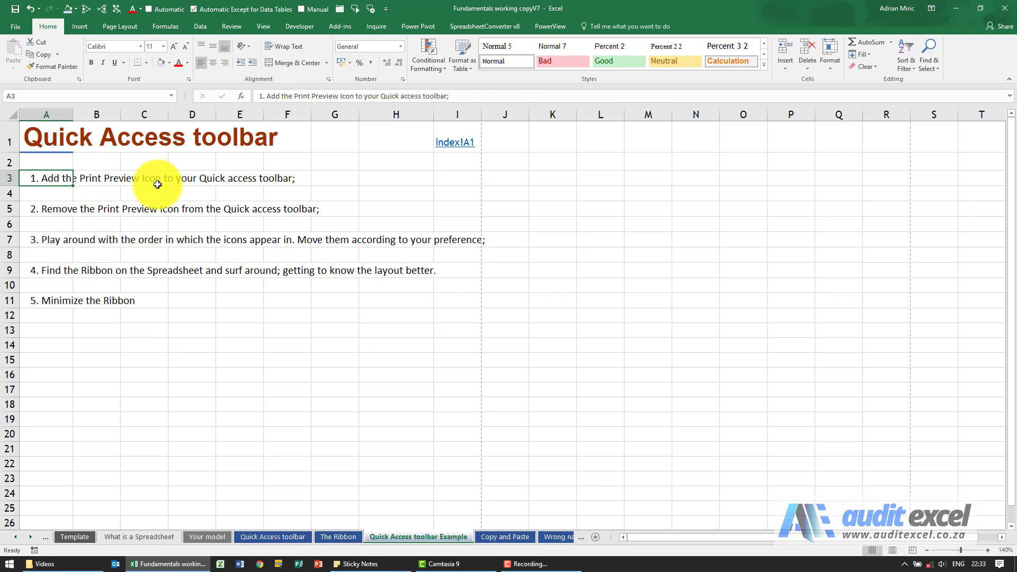
pyautogui.moveTo(254, 166)
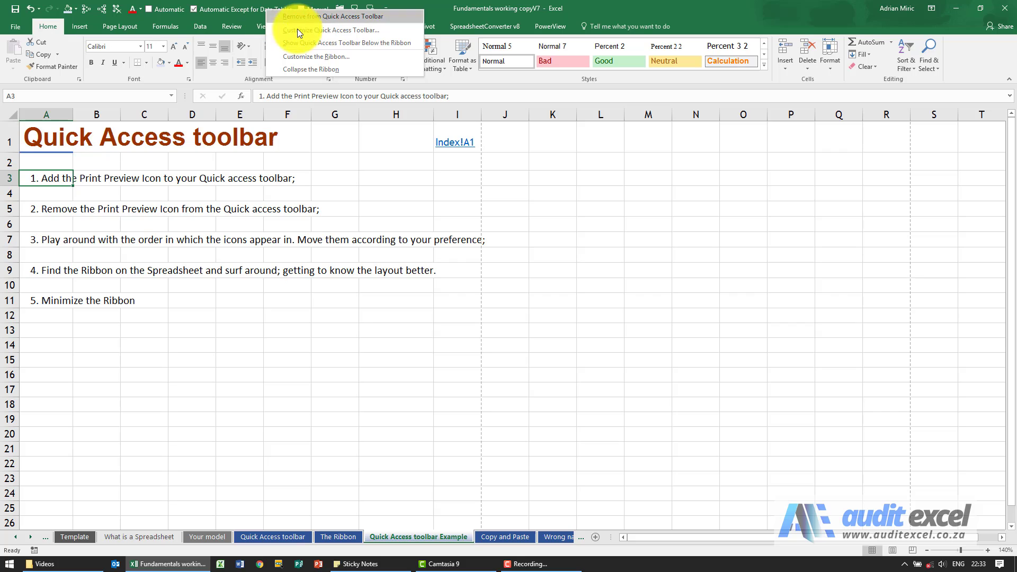
pyautogui.moveTo(318, 29)
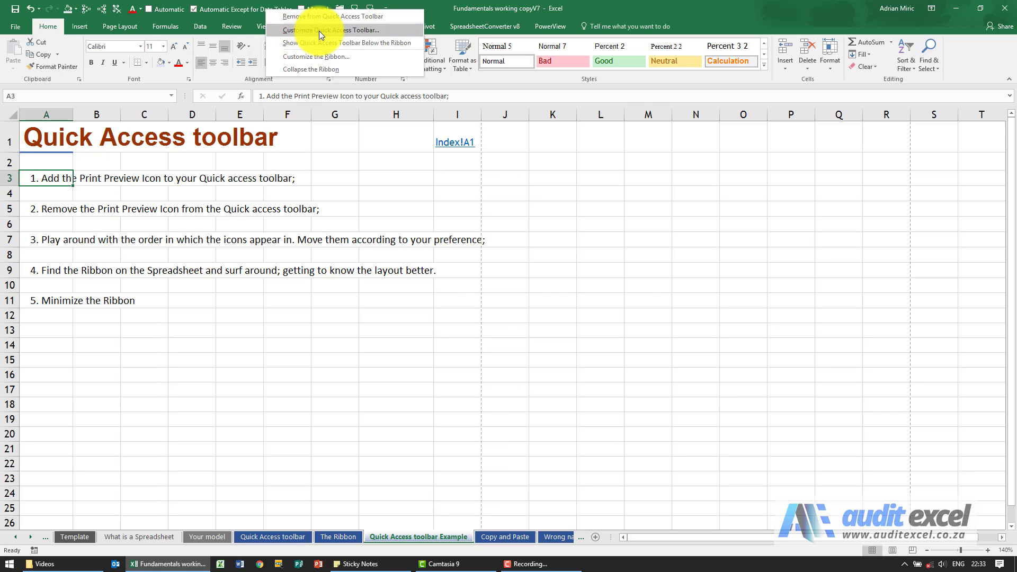
# In Customize Quick Access Toolbar, show All Commands and scroll to the Print commands
pyautogui.click(327, 29)
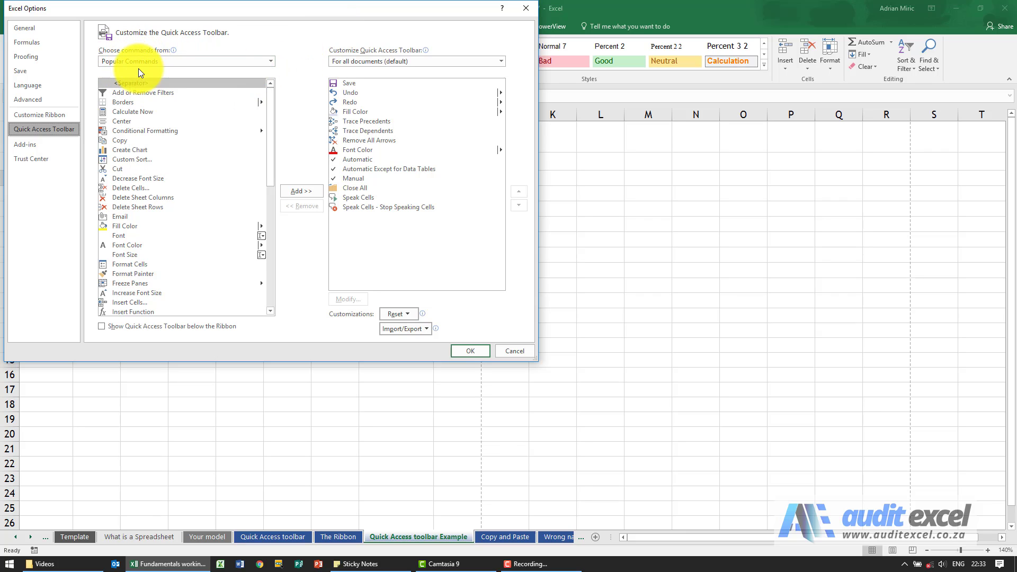
pyautogui.click(266, 61)
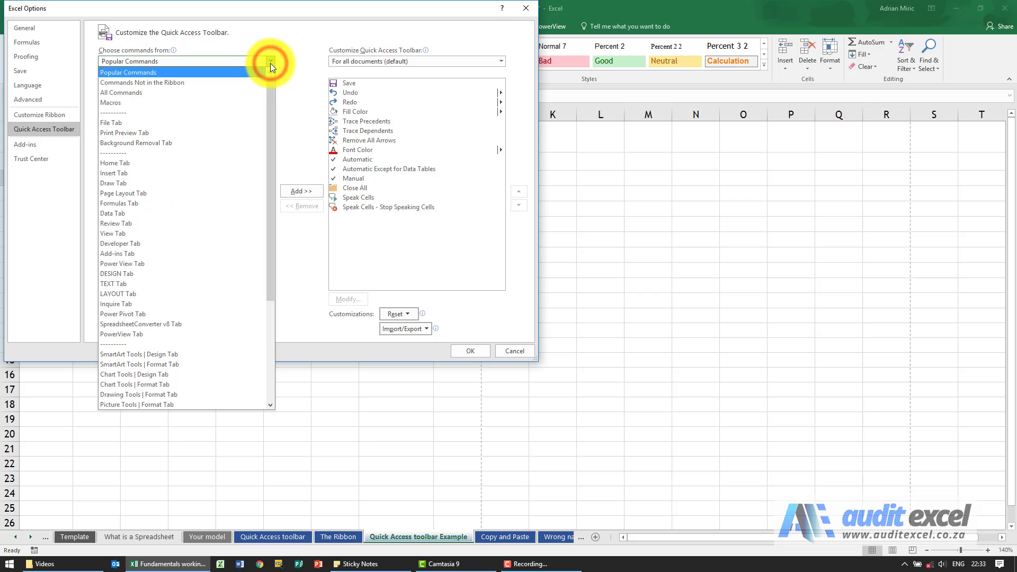
pyautogui.click(268, 62)
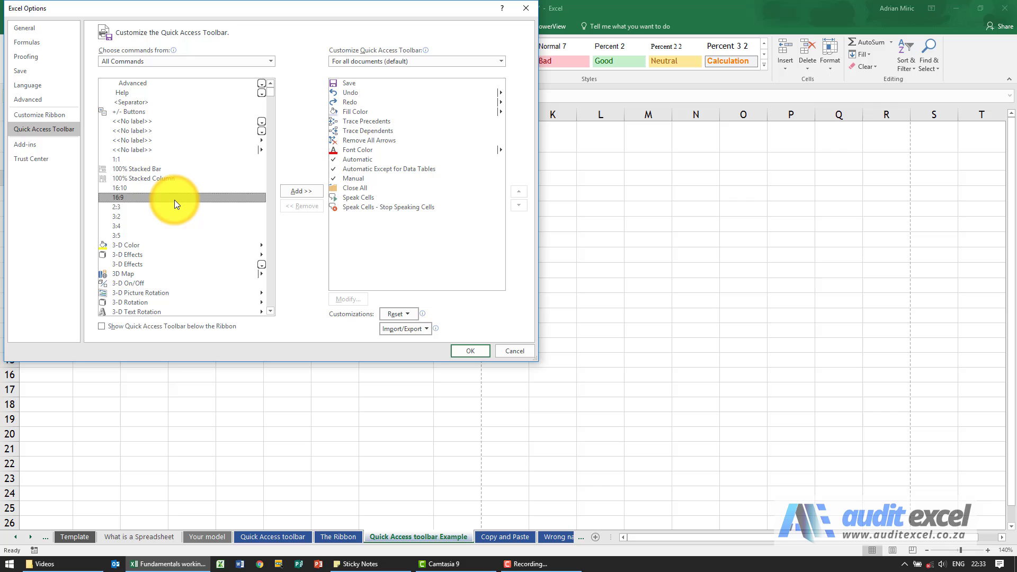
pyautogui.scroll(-3)
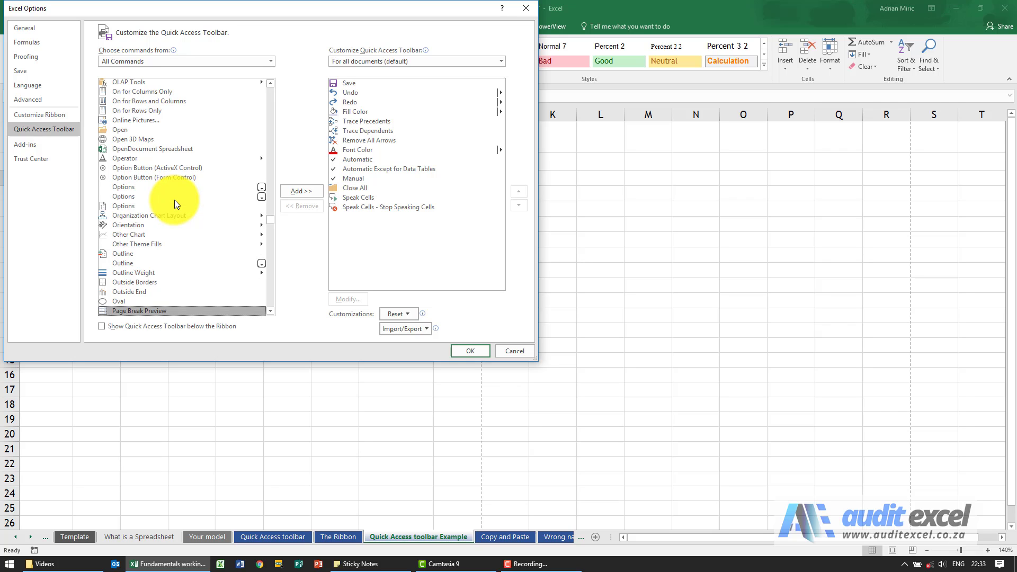
pyautogui.scroll(-3)
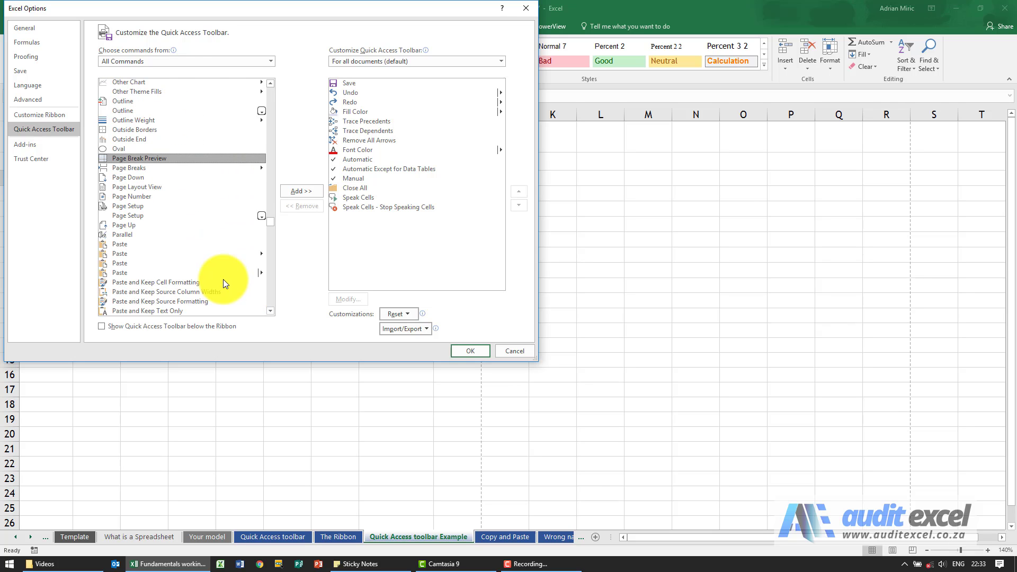
pyautogui.scroll(-3)
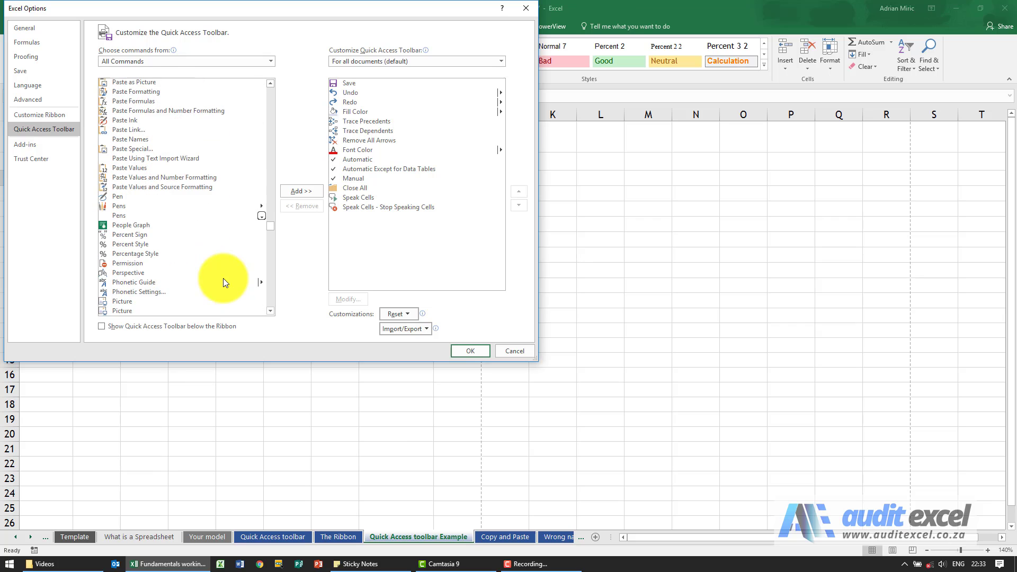
pyautogui.scroll(-3)
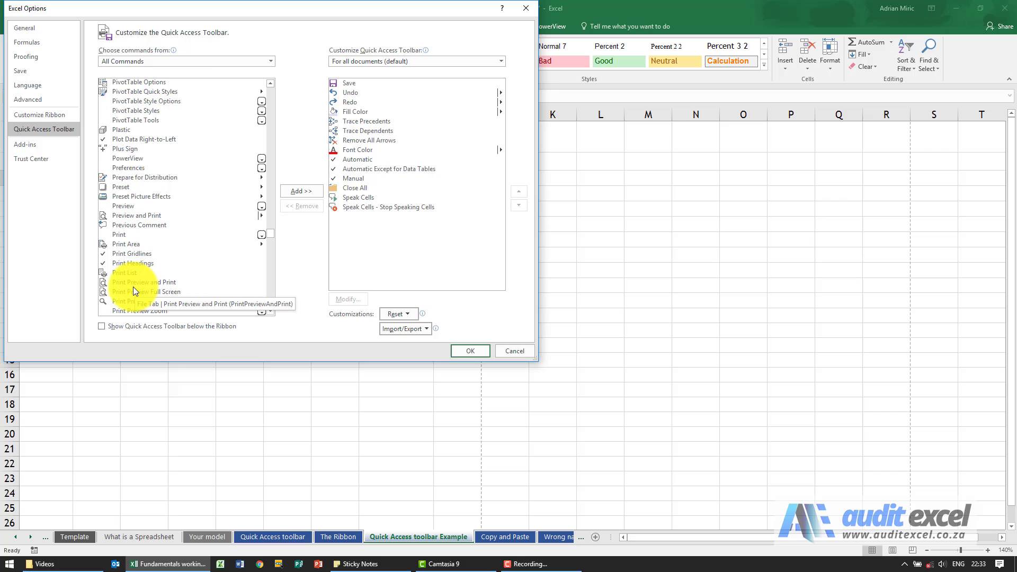
# Add Print Preview and Print to the Quick Access Toolbar and confirm
pyautogui.click(144, 282)
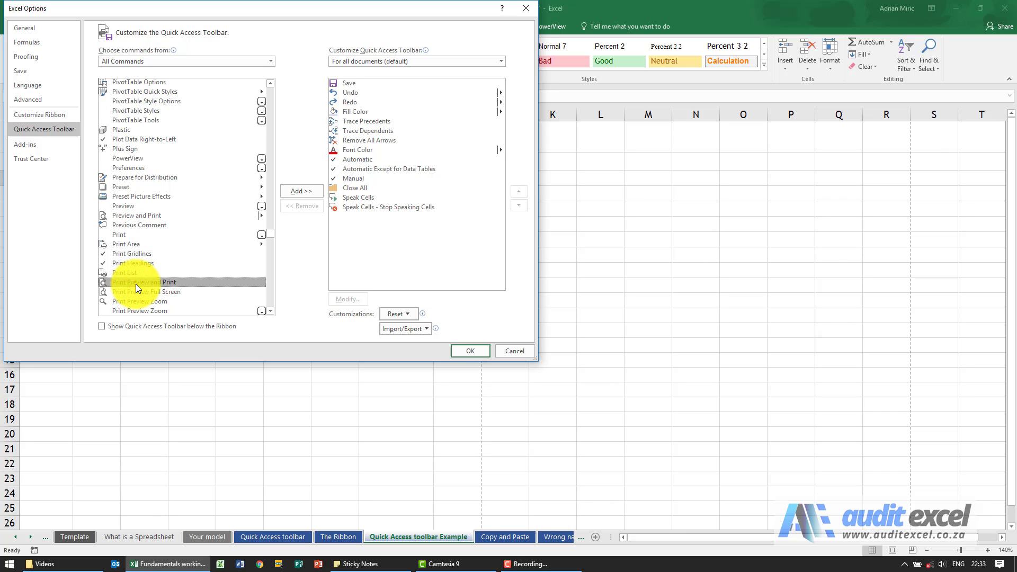
pyautogui.click(300, 191)
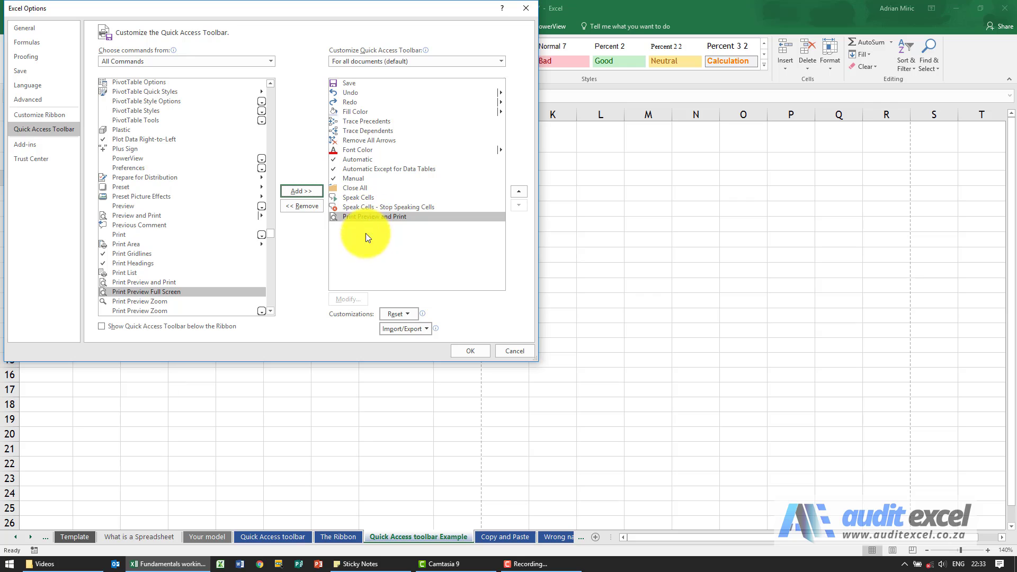
pyautogui.click(470, 350)
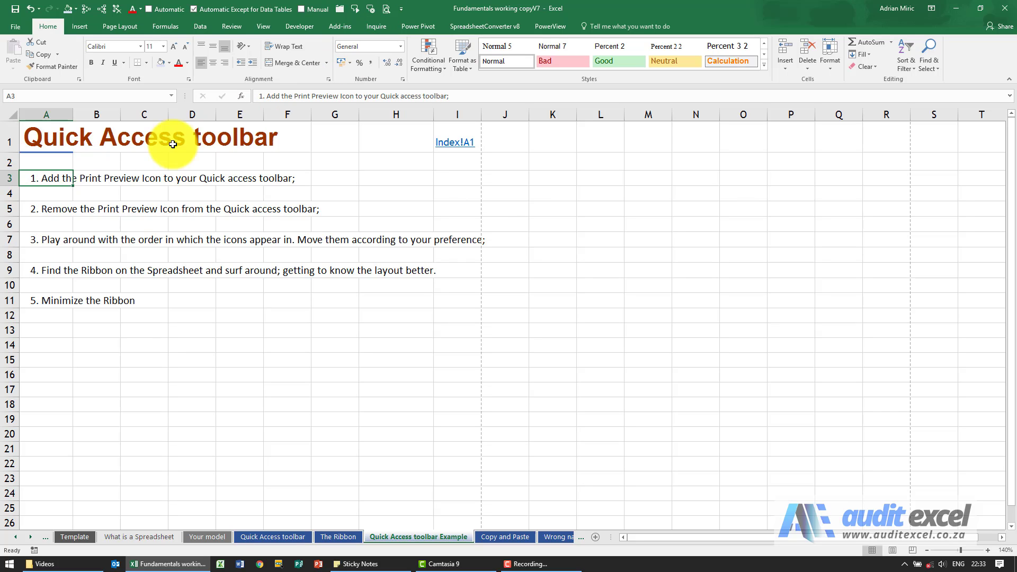
# Remove Print Preview from the Quick Access Toolbar via its context menu, moving to task three
pyautogui.click(46, 209)
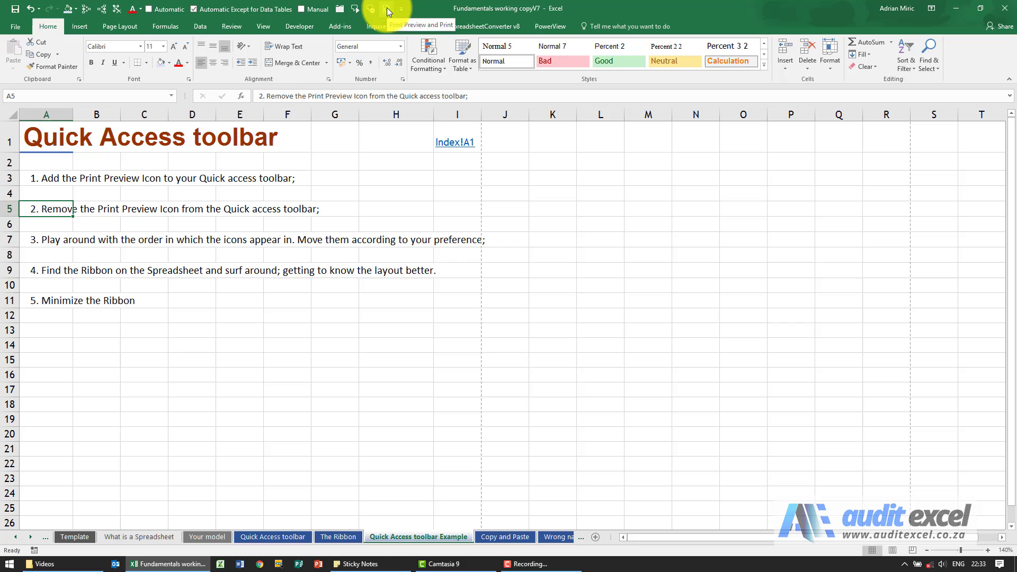
pyautogui.rightClick(388, 11)
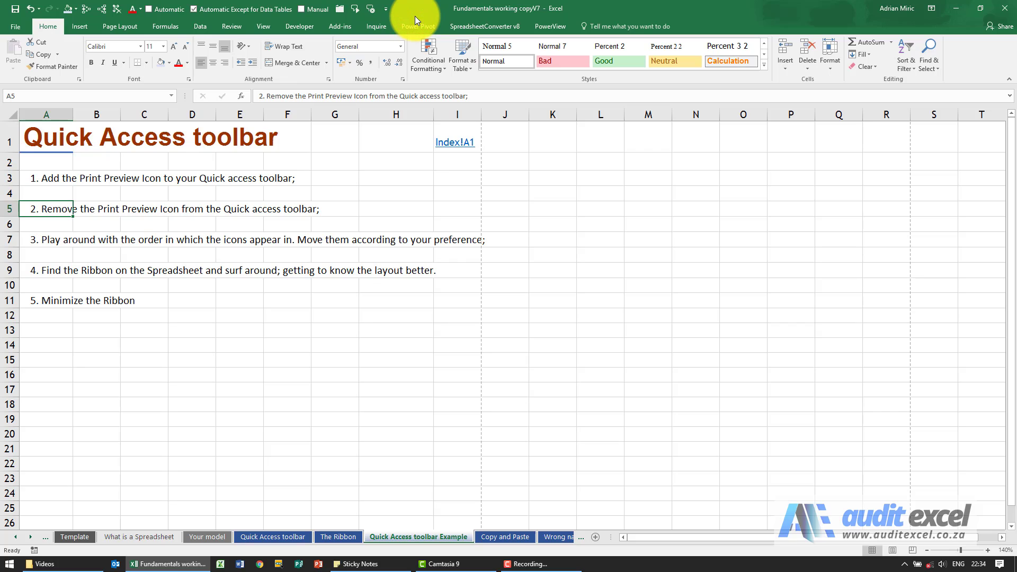
pyautogui.moveTo(55, 241)
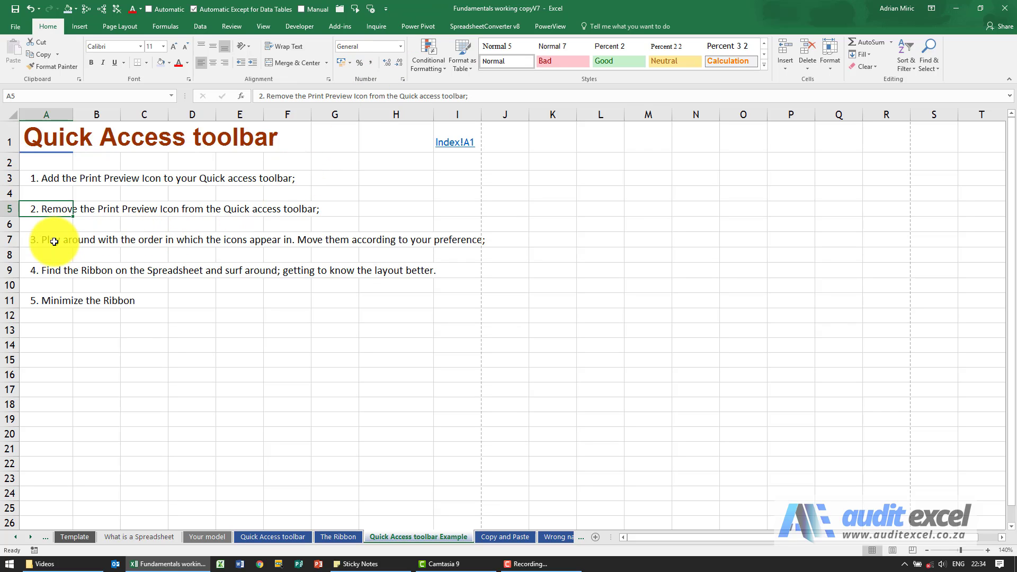
pyautogui.click(45, 239)
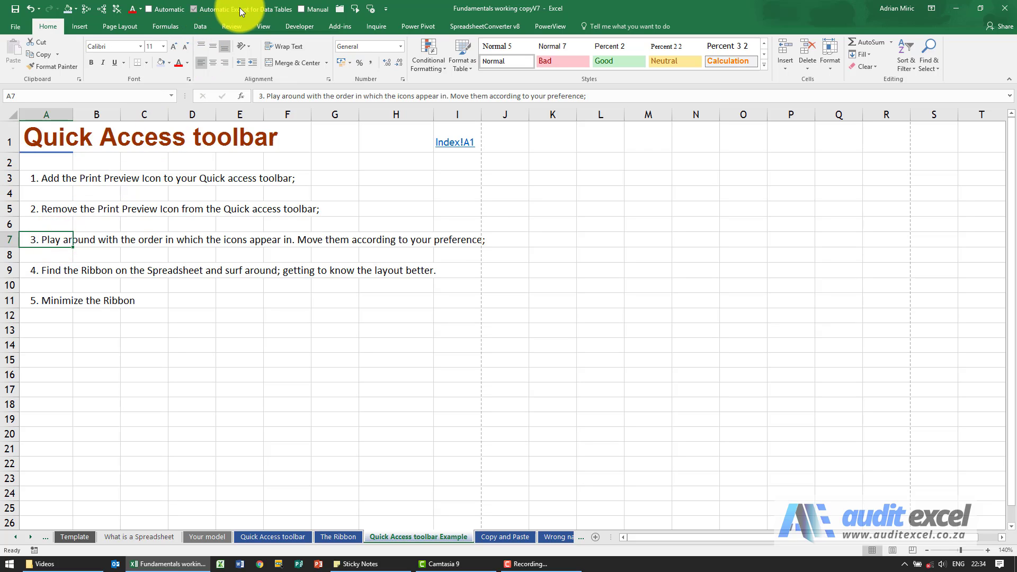
# Move Close All to the last position on the Quick Access Toolbar and apply the order
pyautogui.rightClick(241, 12)
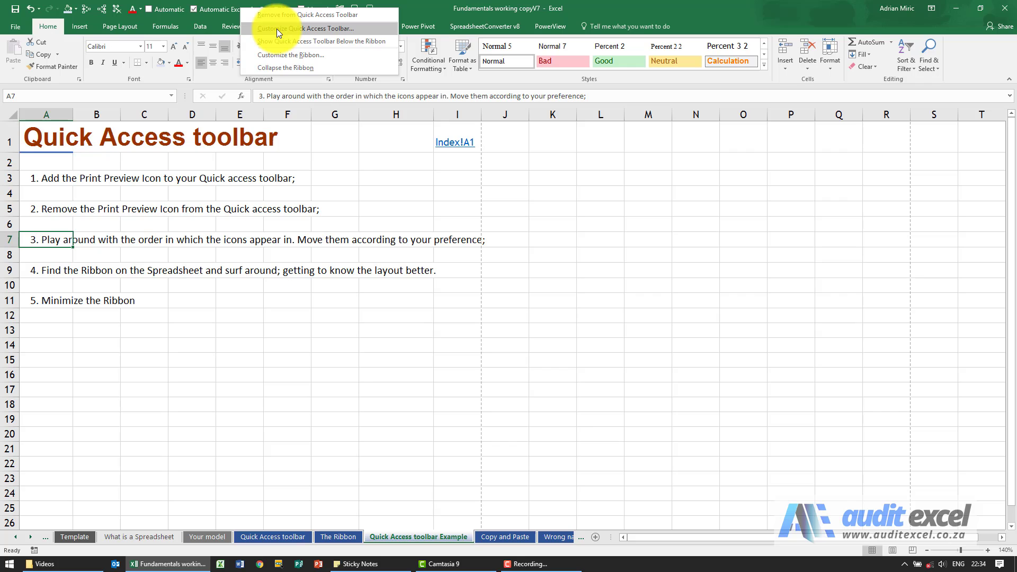
pyautogui.click(304, 28)
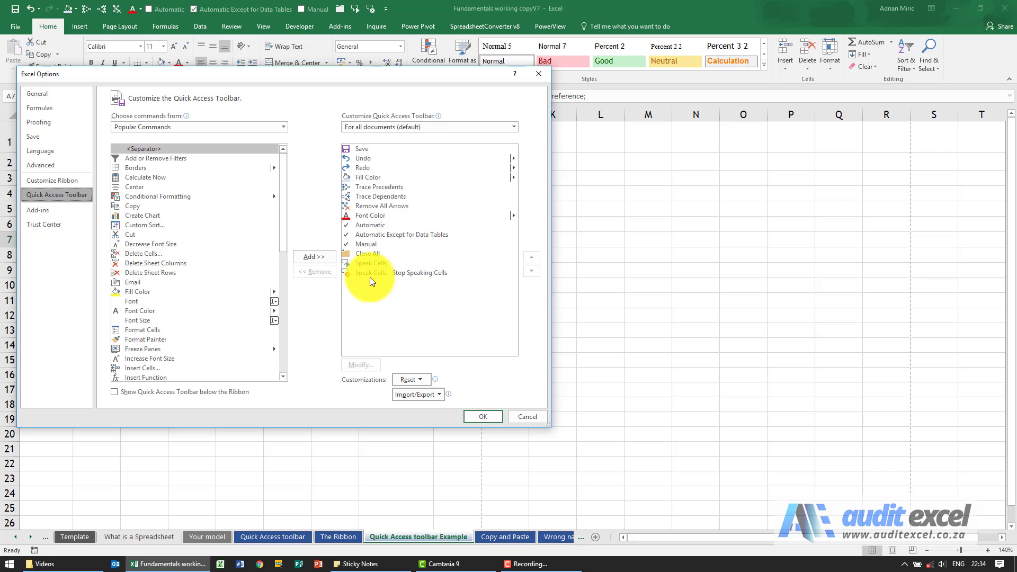
pyautogui.click(368, 253)
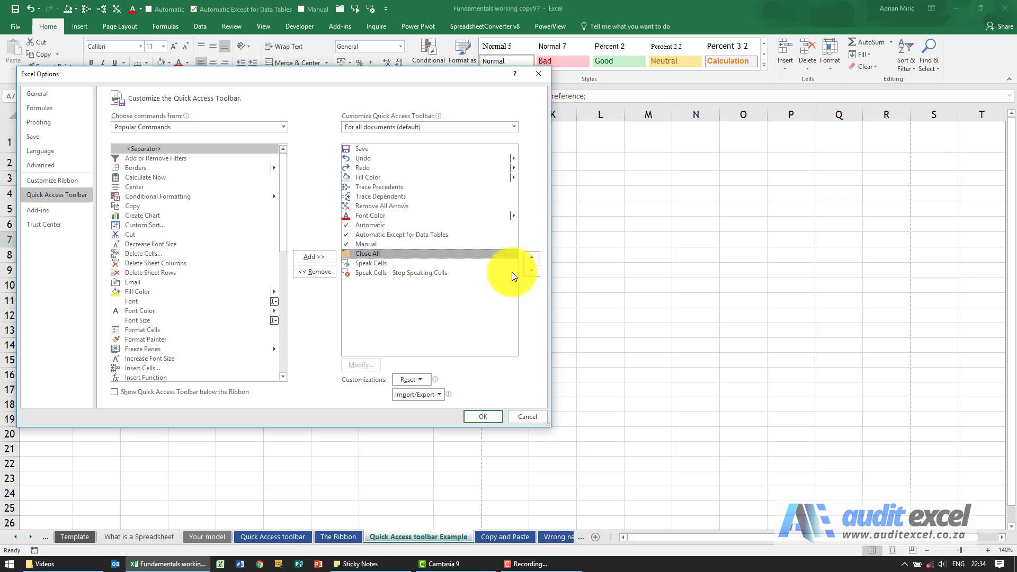
pyautogui.moveTo(532, 268)
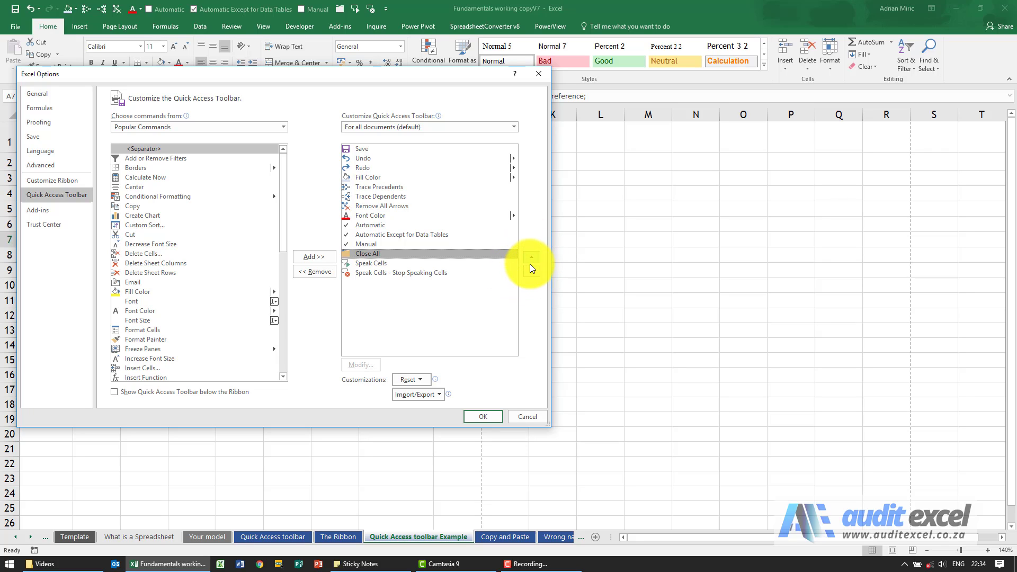
pyautogui.click(531, 268)
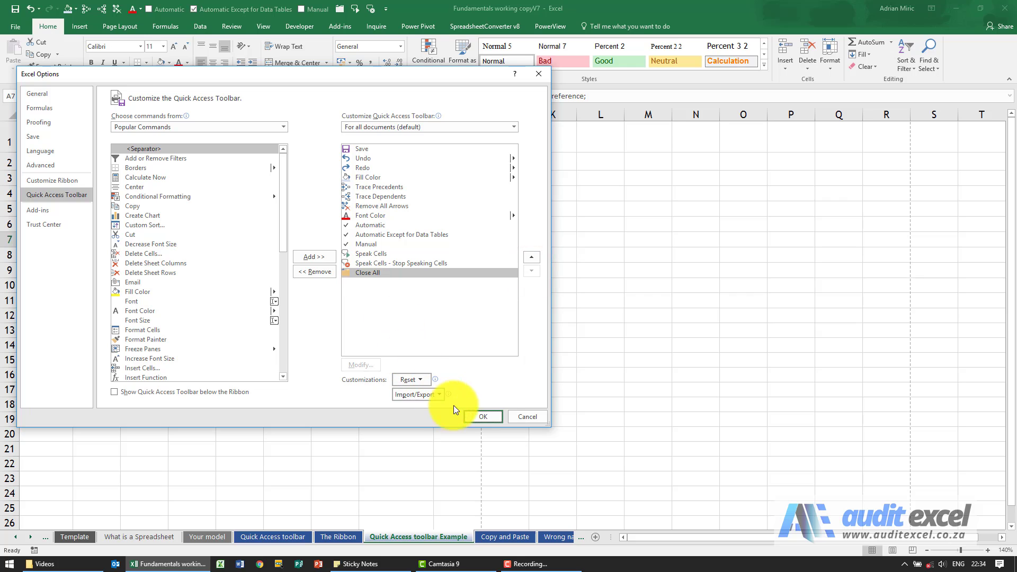
pyautogui.click(483, 417)
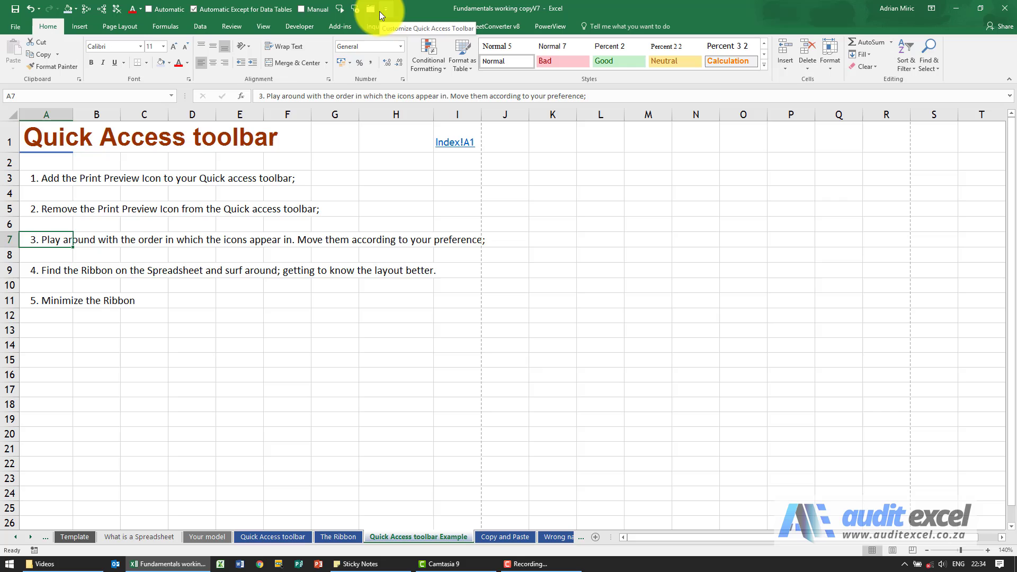
pyautogui.click(55, 270)
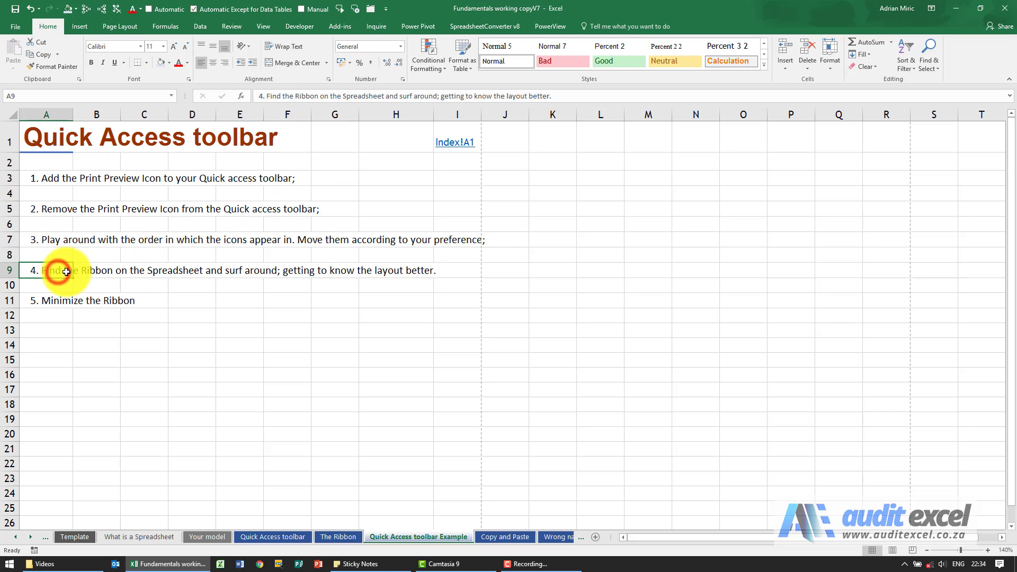
pyautogui.click(78, 26)
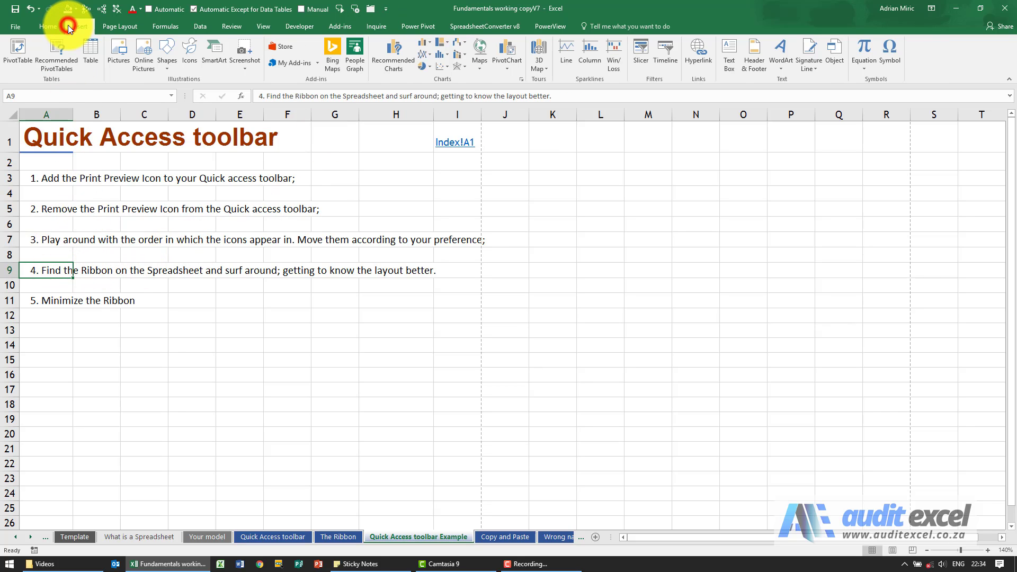
pyautogui.click(46, 25)
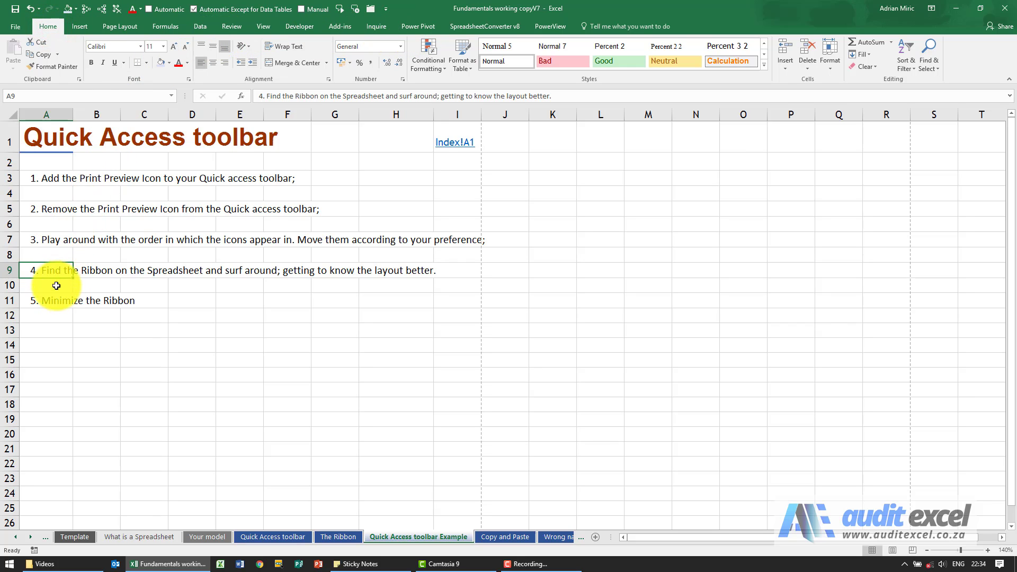
pyautogui.click(46, 300)
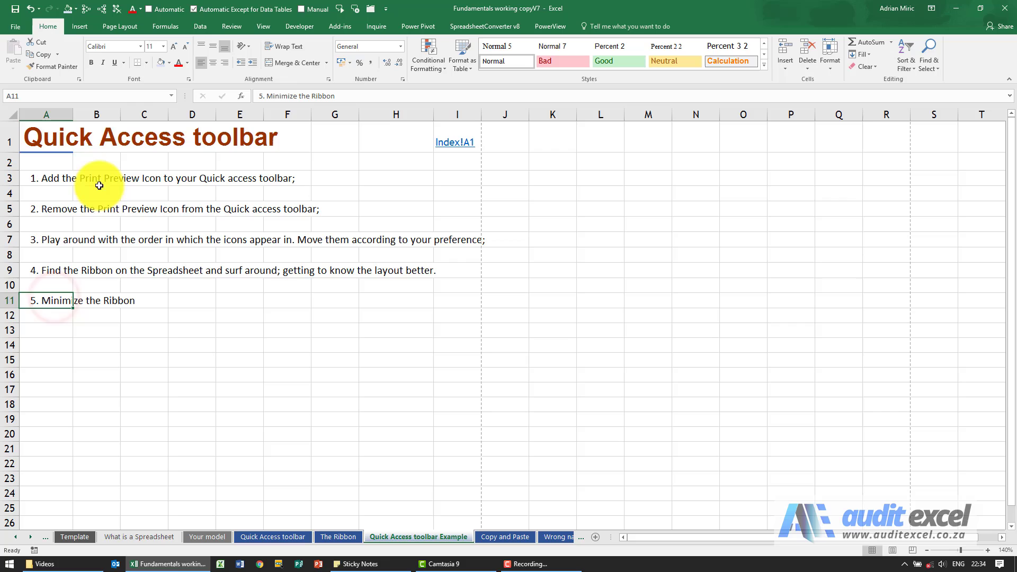
pyautogui.moveTo(64, 84)
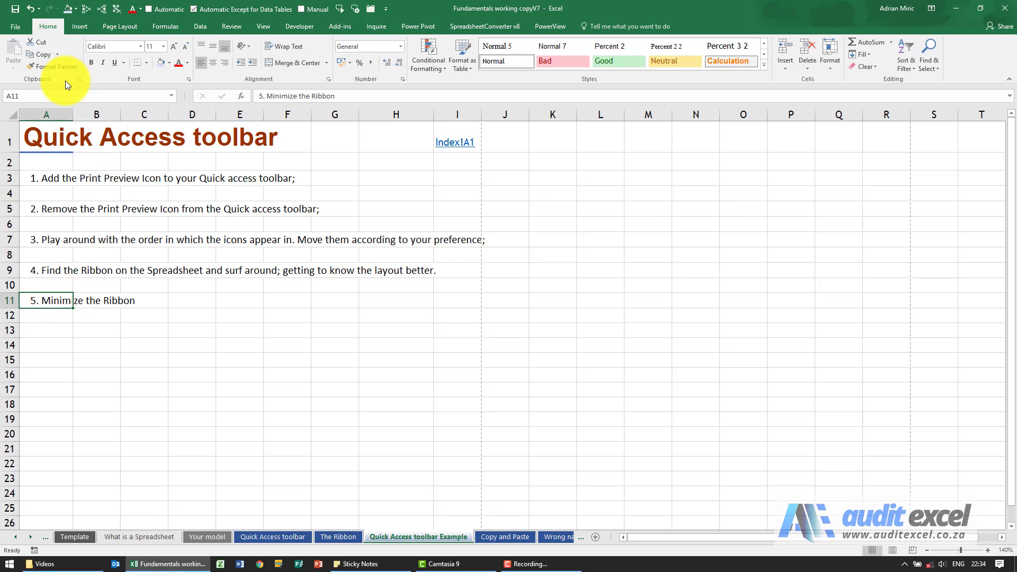
pyautogui.moveTo(88, 81)
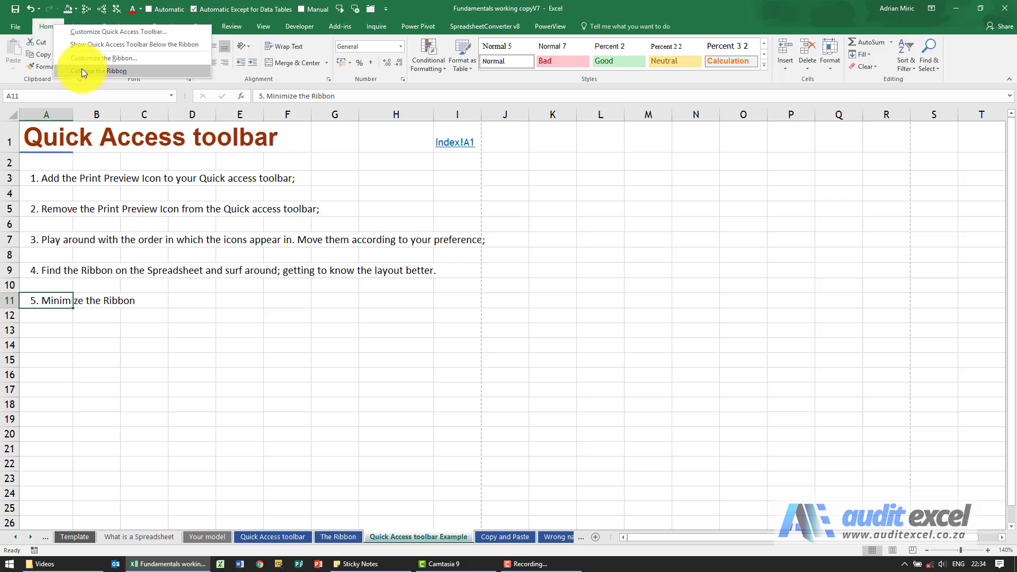
pyautogui.click(85, 71)
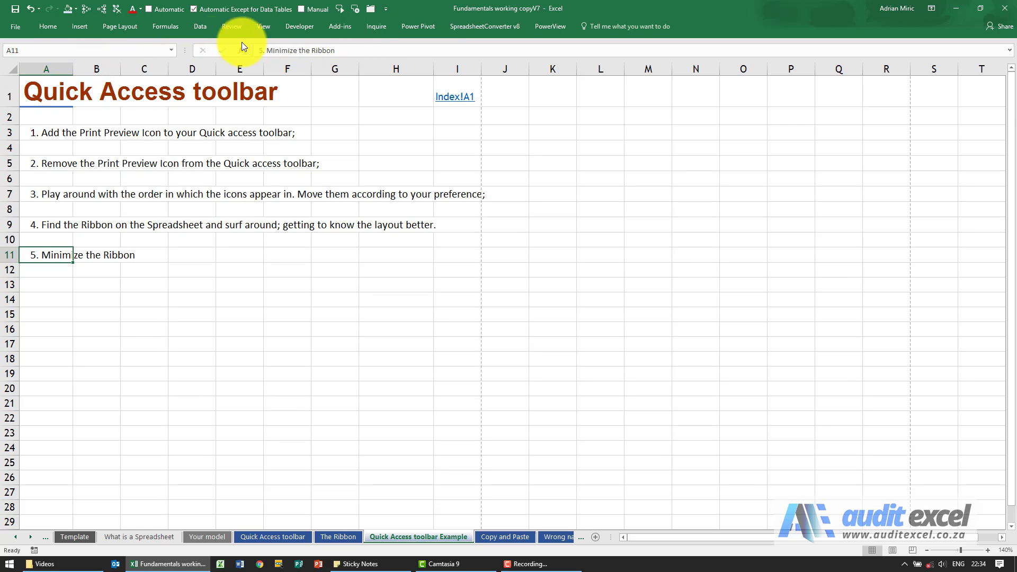
pyautogui.click(51, 16)
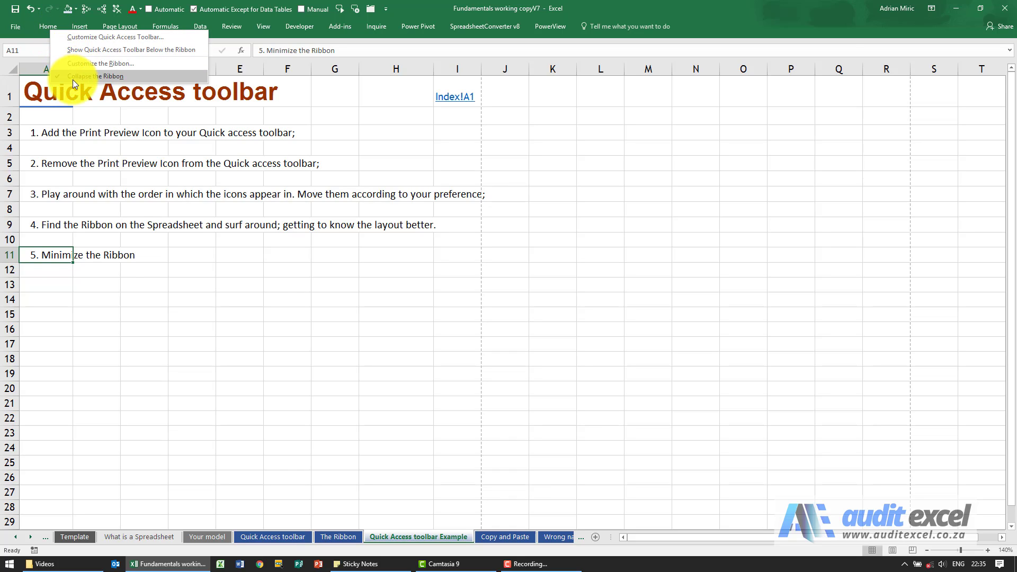
pyautogui.click(94, 76)
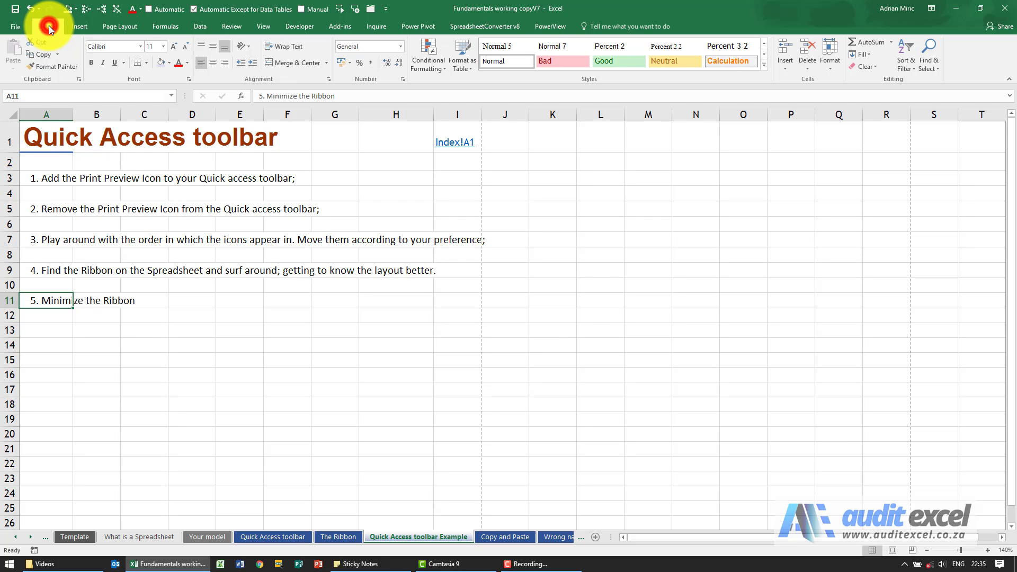
pyautogui.click(49, 30)
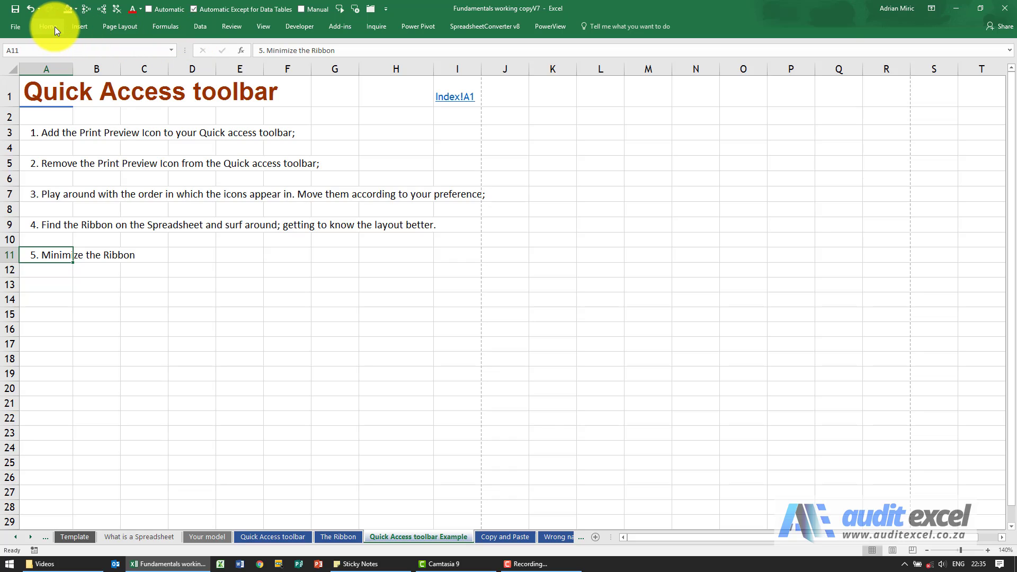
pyautogui.click(47, 26)
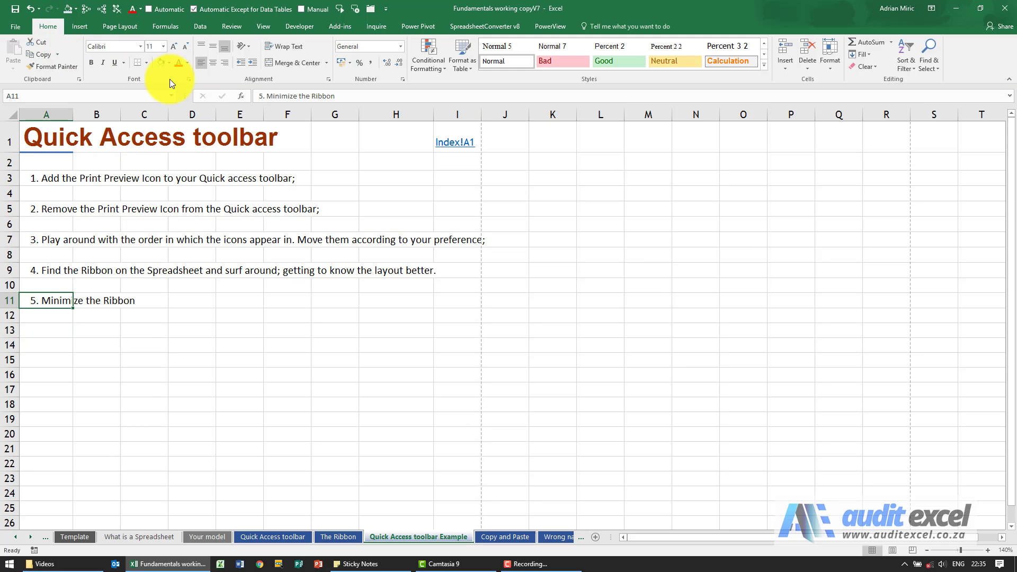